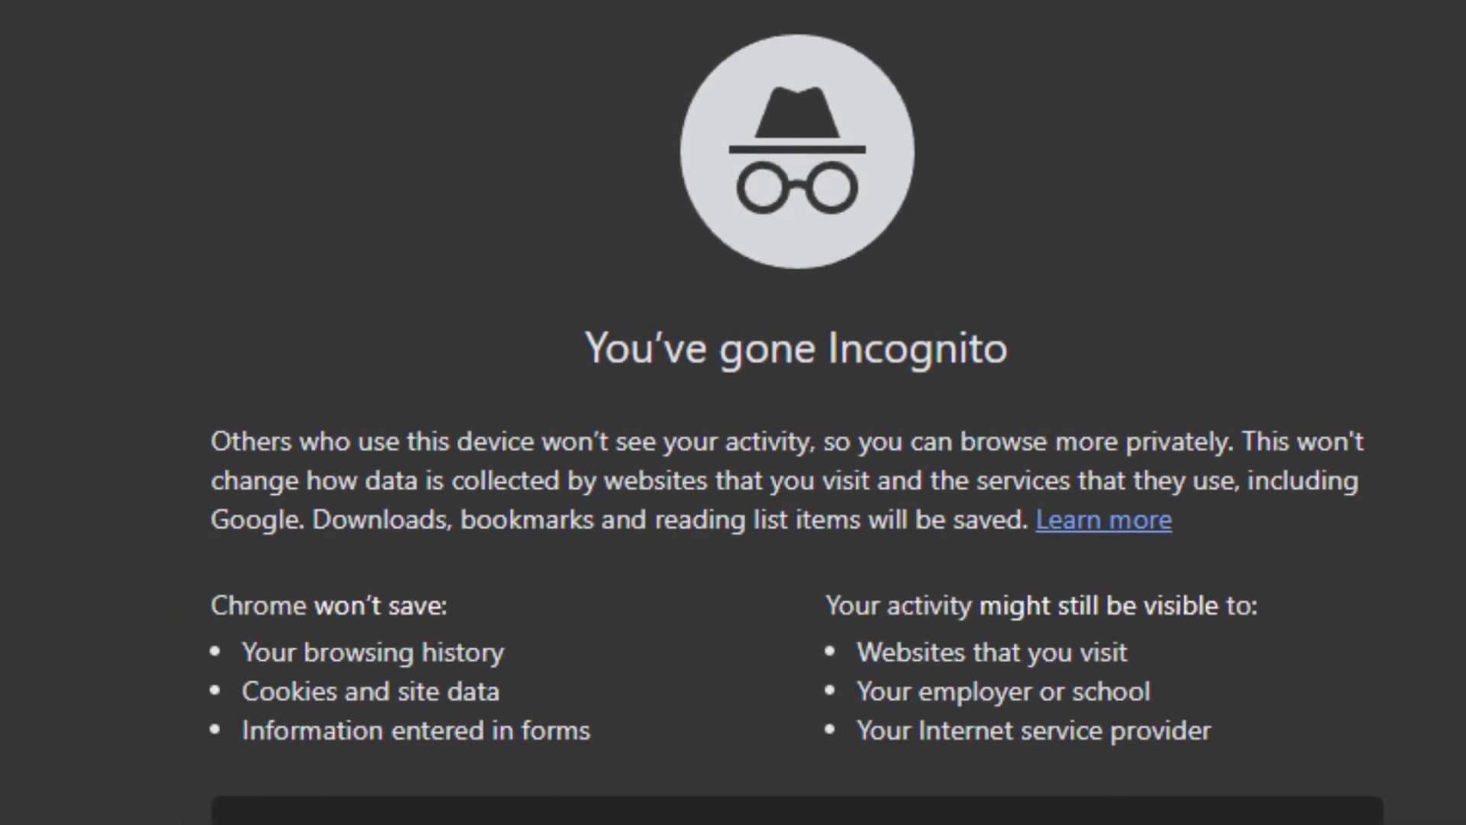
Scroll to the channel's Subscribe button and subscribe in the Incognito session
scroll("down", 3)
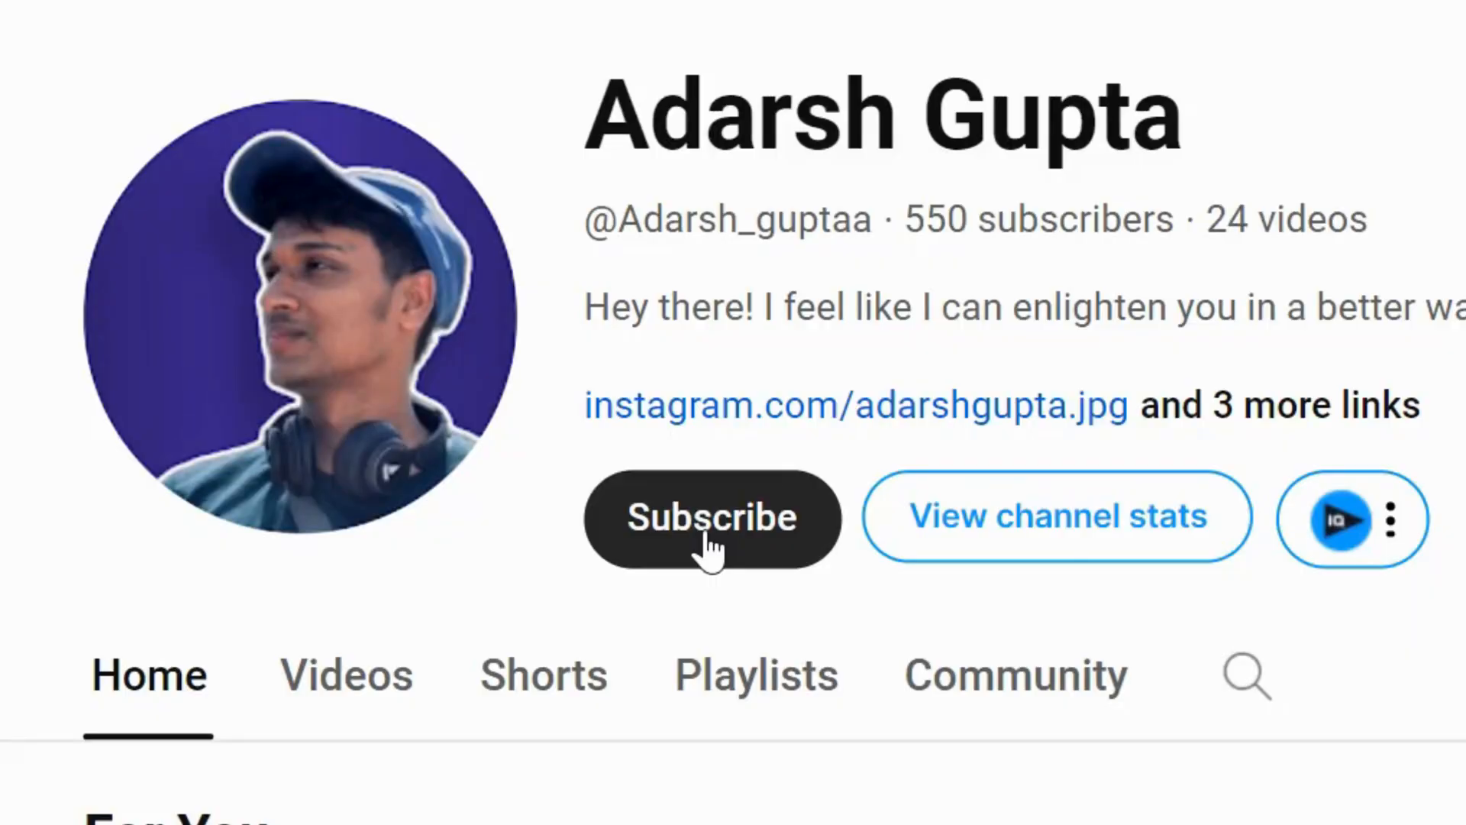
left_click(710, 516)
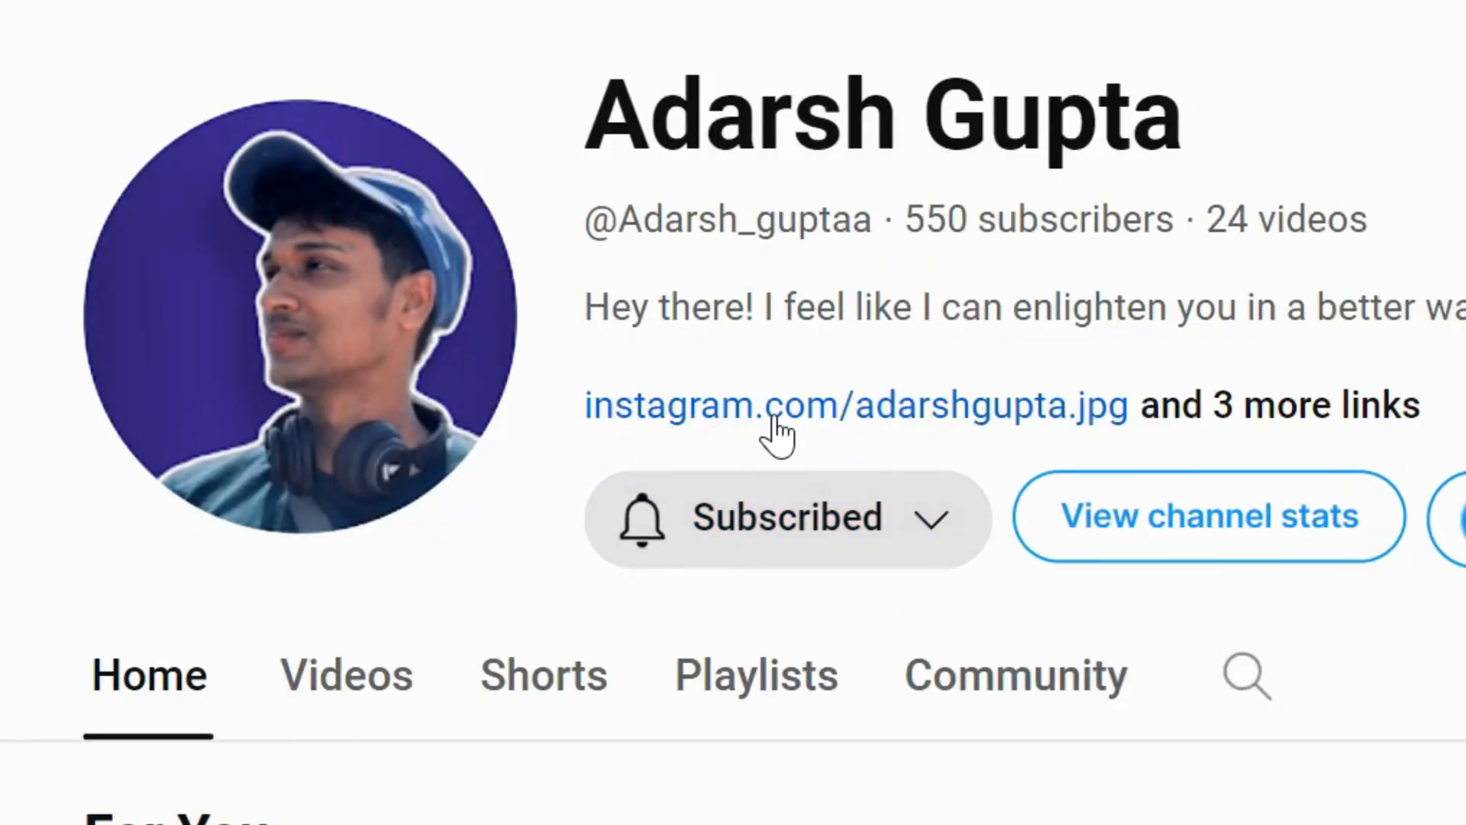